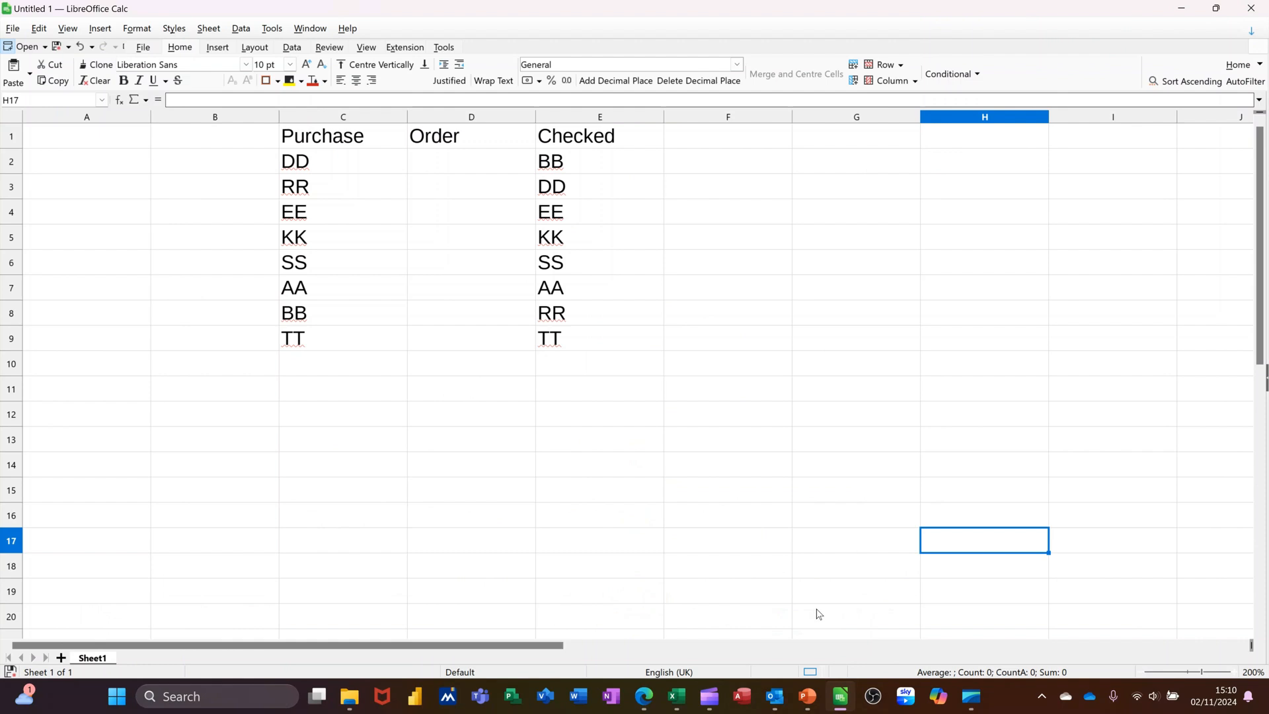
{"action": "mouse_move", "coordinate": [388, 277]}
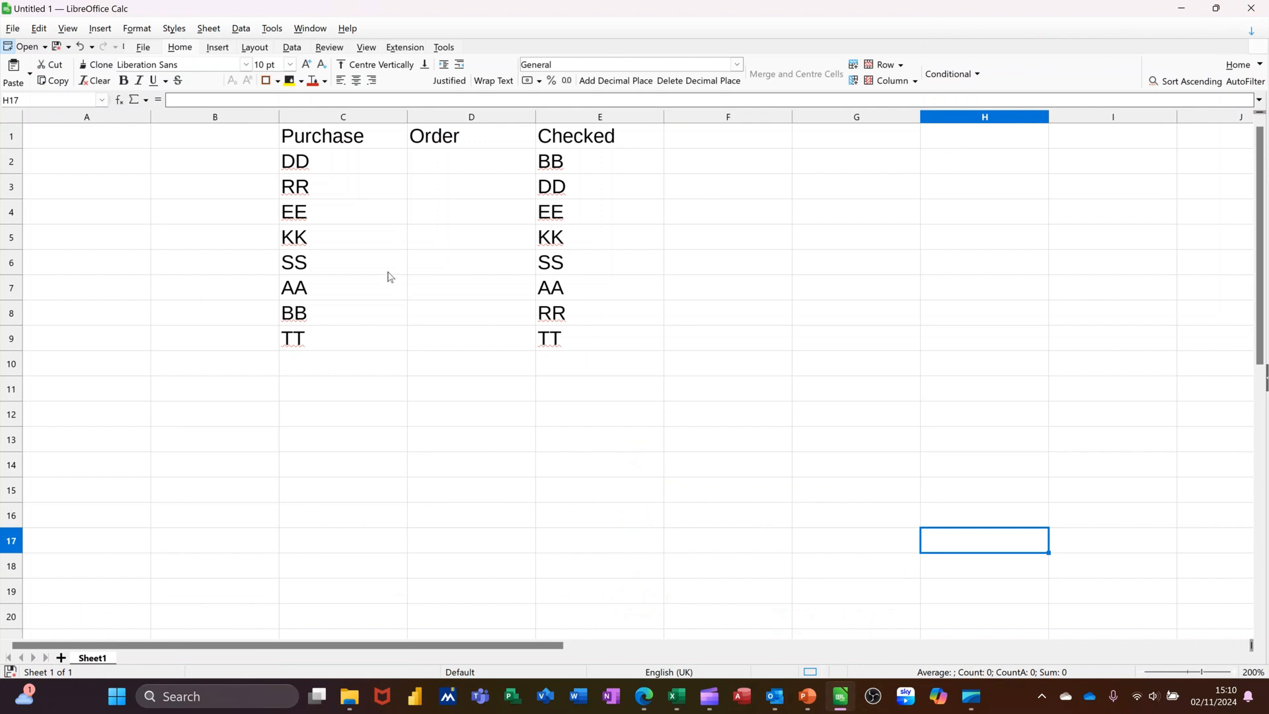
{"action": "mouse_move", "coordinate": [297, 145]}
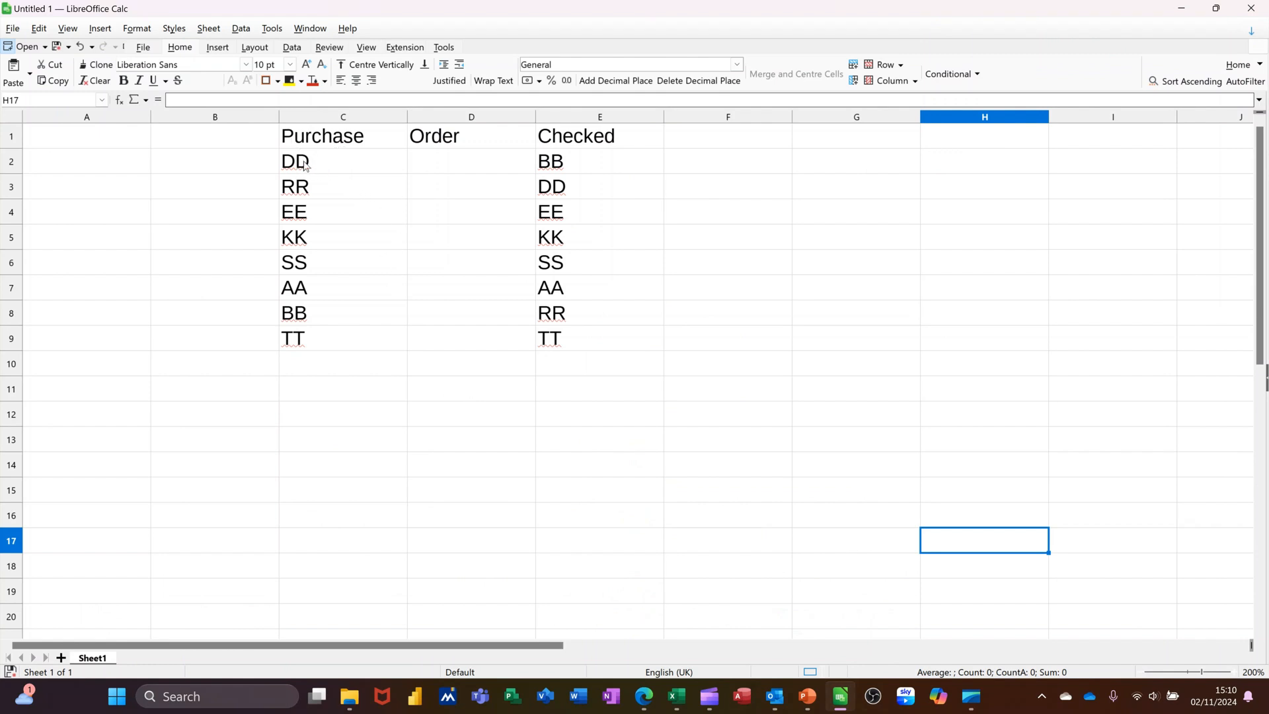
{"action": "mouse_move", "coordinate": [595, 167]}
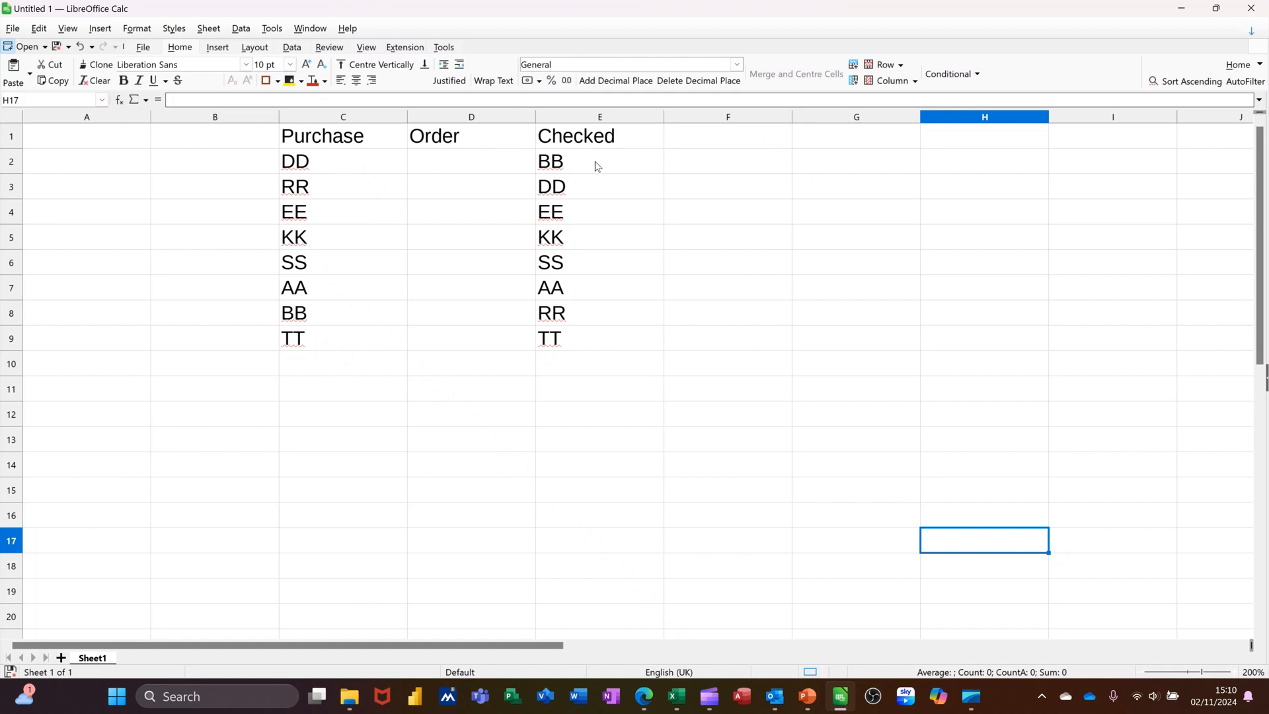
{"action": "mouse_move", "coordinate": [577, 236]}
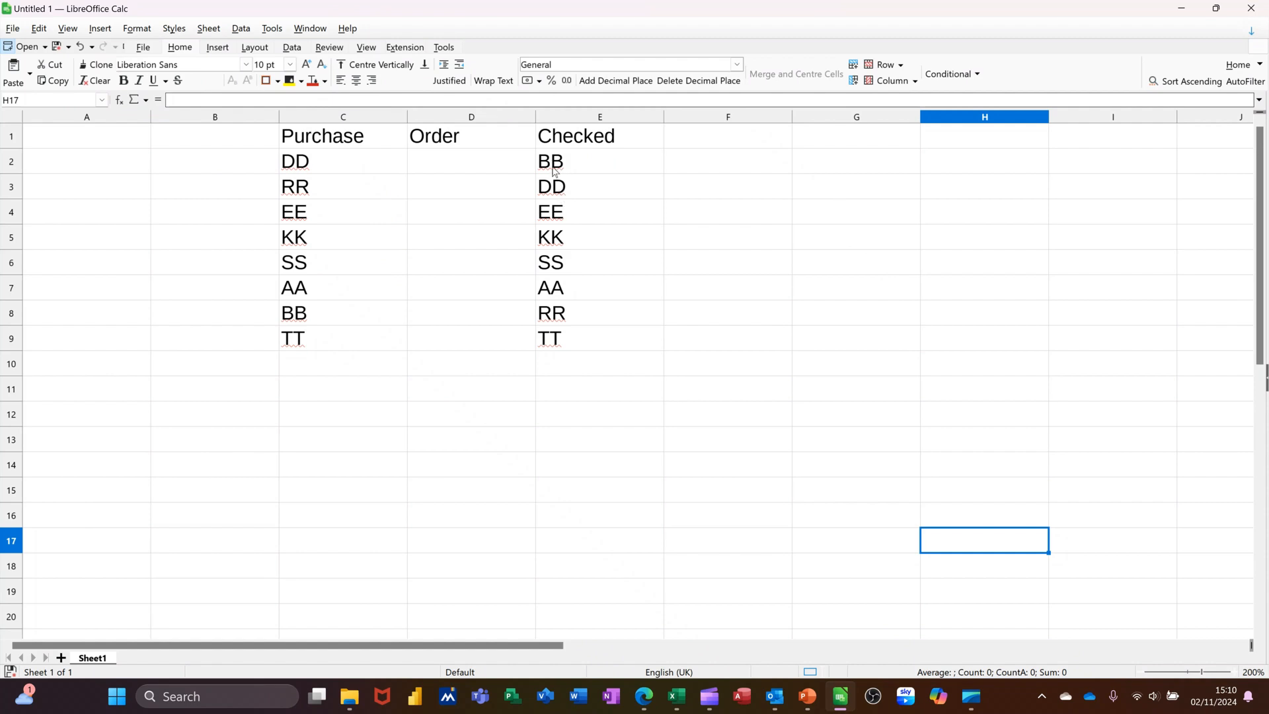
{"action": "mouse_move", "coordinate": [343, 166]}
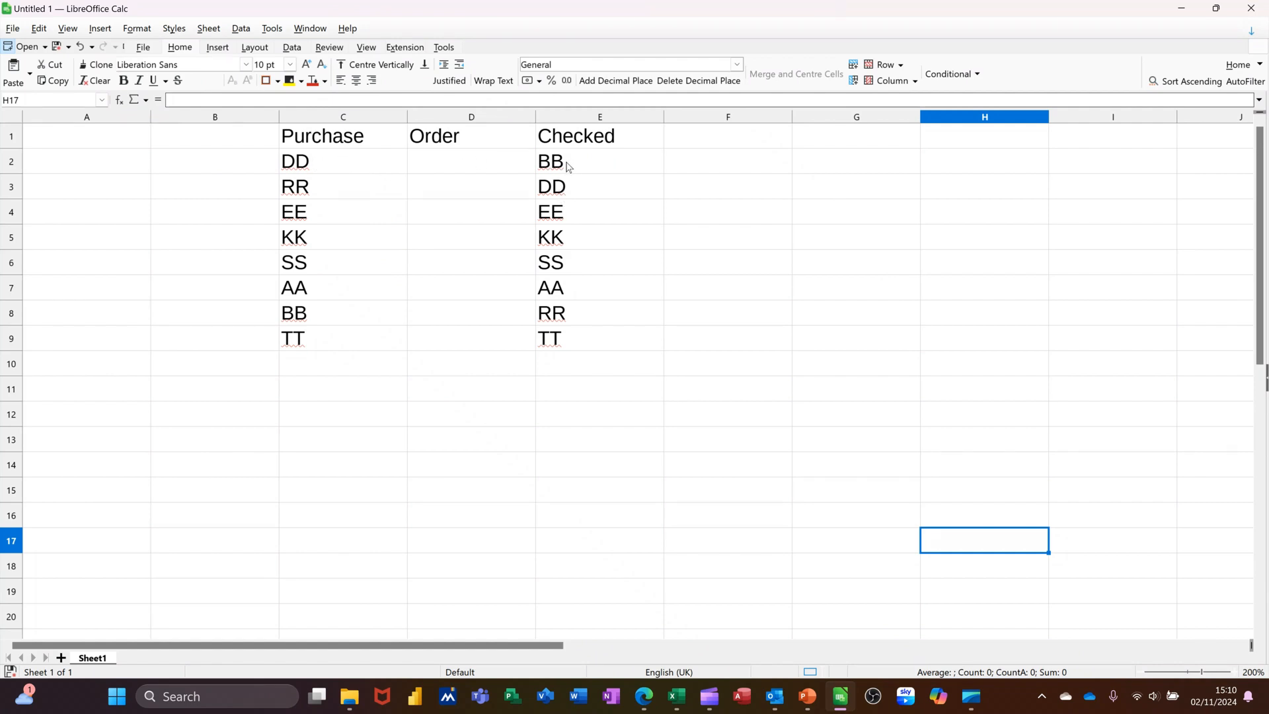
{"action": "mouse_move", "coordinate": [571, 203]}
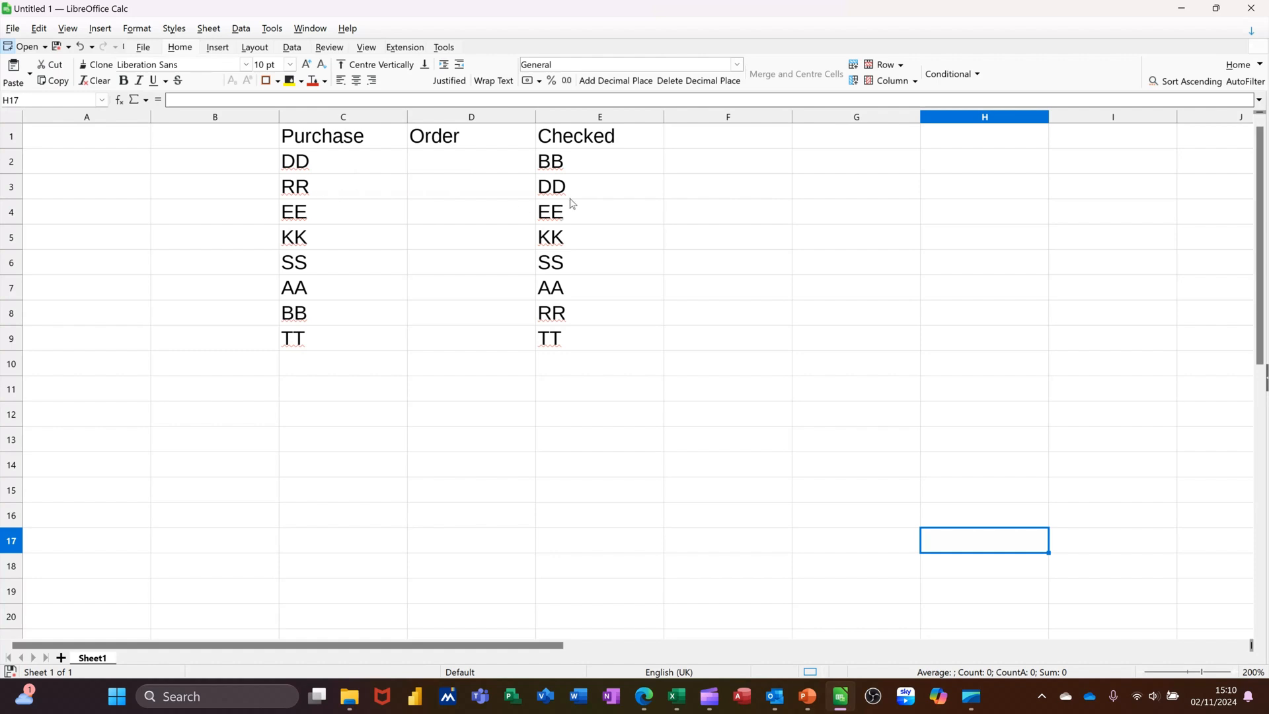
{"action": "mouse_move", "coordinate": [462, 223]}
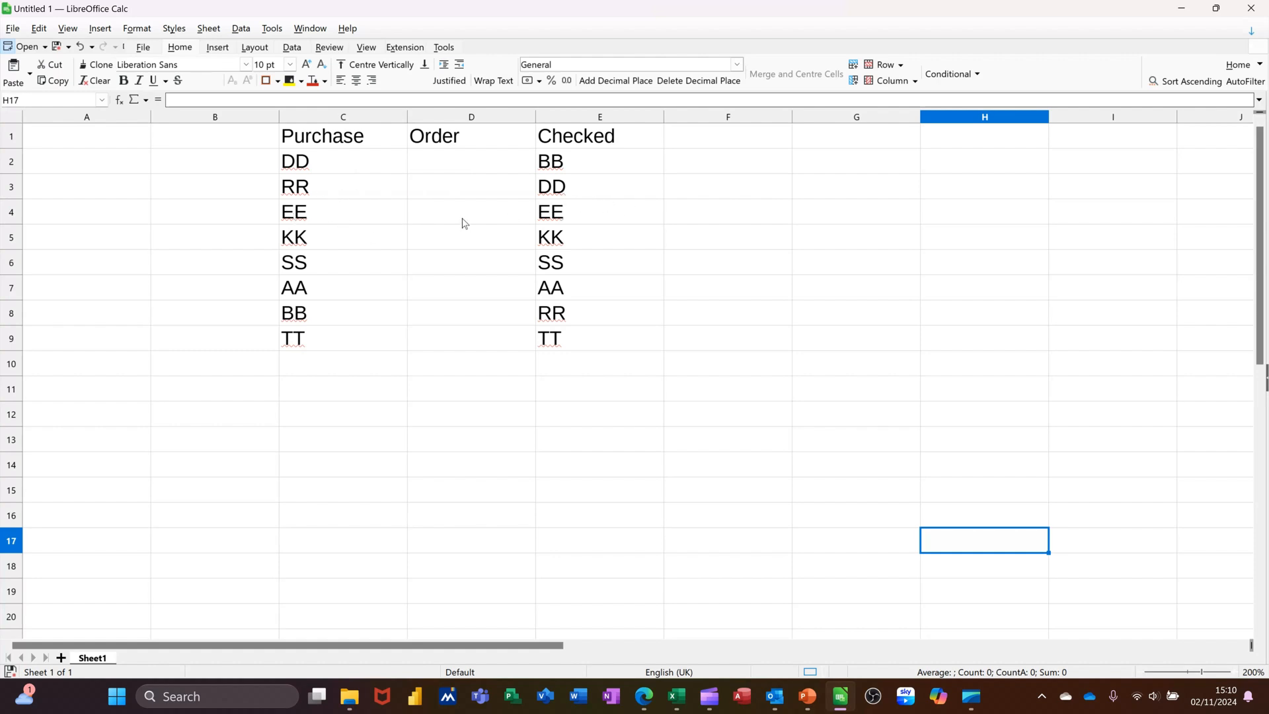
{"action": "mouse_move", "coordinate": [456, 203]}
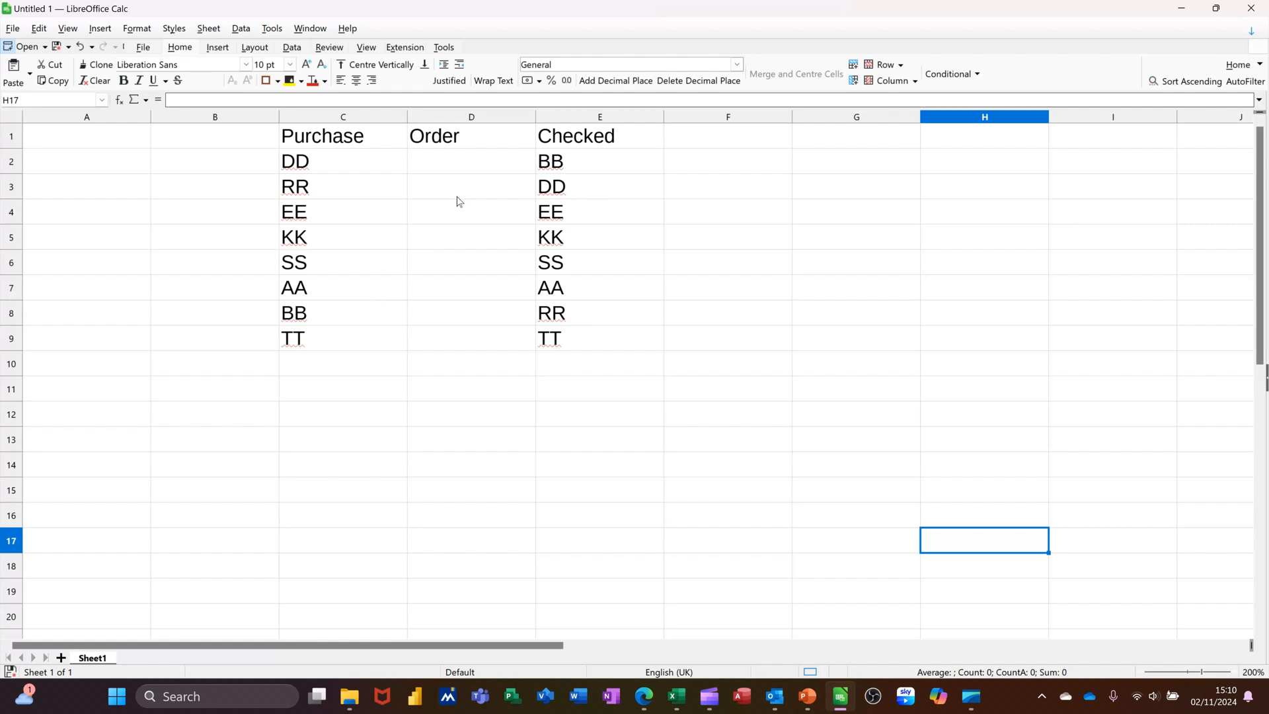
{"action": "mouse_move", "coordinate": [447, 168]}
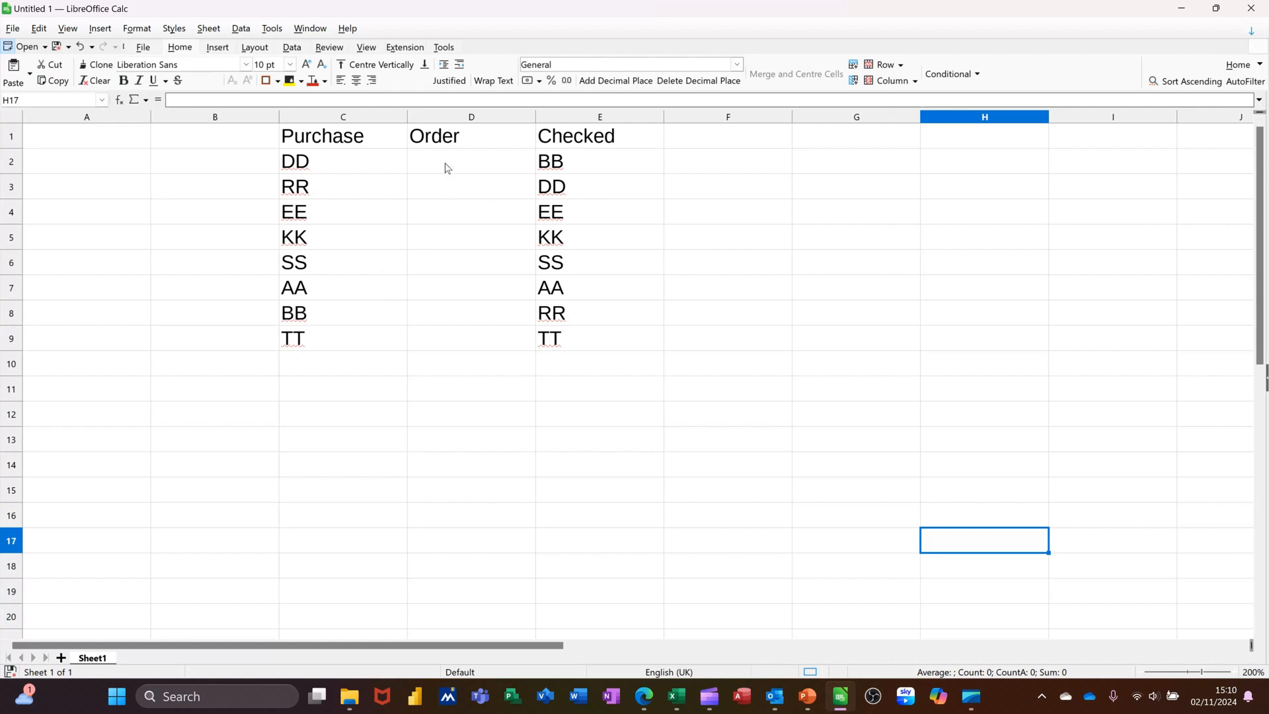
{"action": "mouse_move", "coordinate": [325, 165]}
{"action": "type", "text": "checked"}
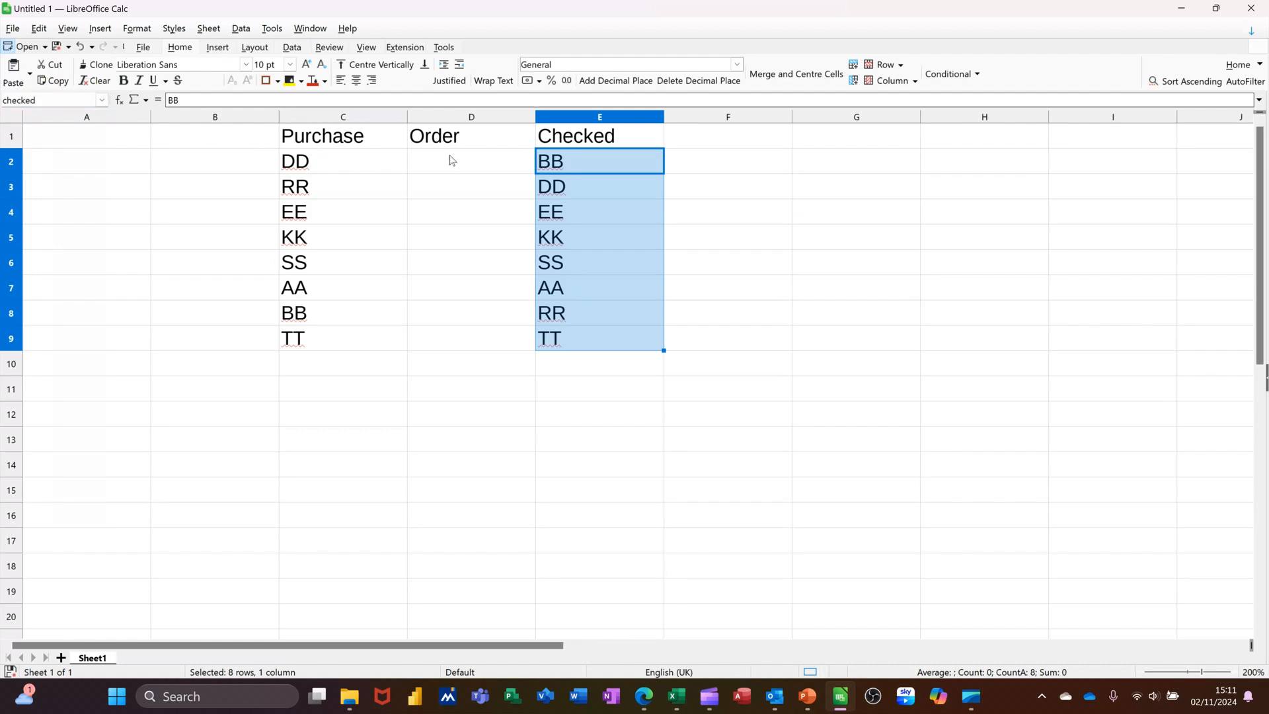
Enter =match(purchase,checked,0) in D2 using the named ranges purchase and checked
{"action": "left_click", "coordinate": [471, 160]}
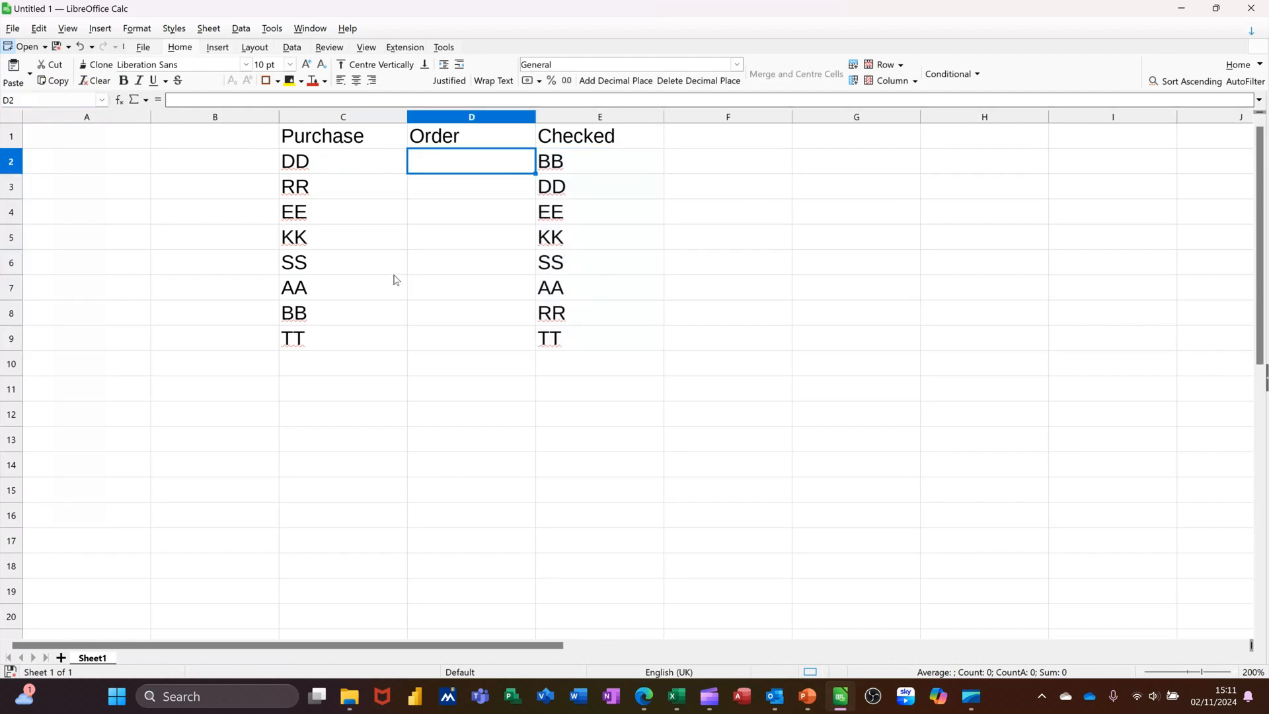
{"action": "type", "text": "=ma"}
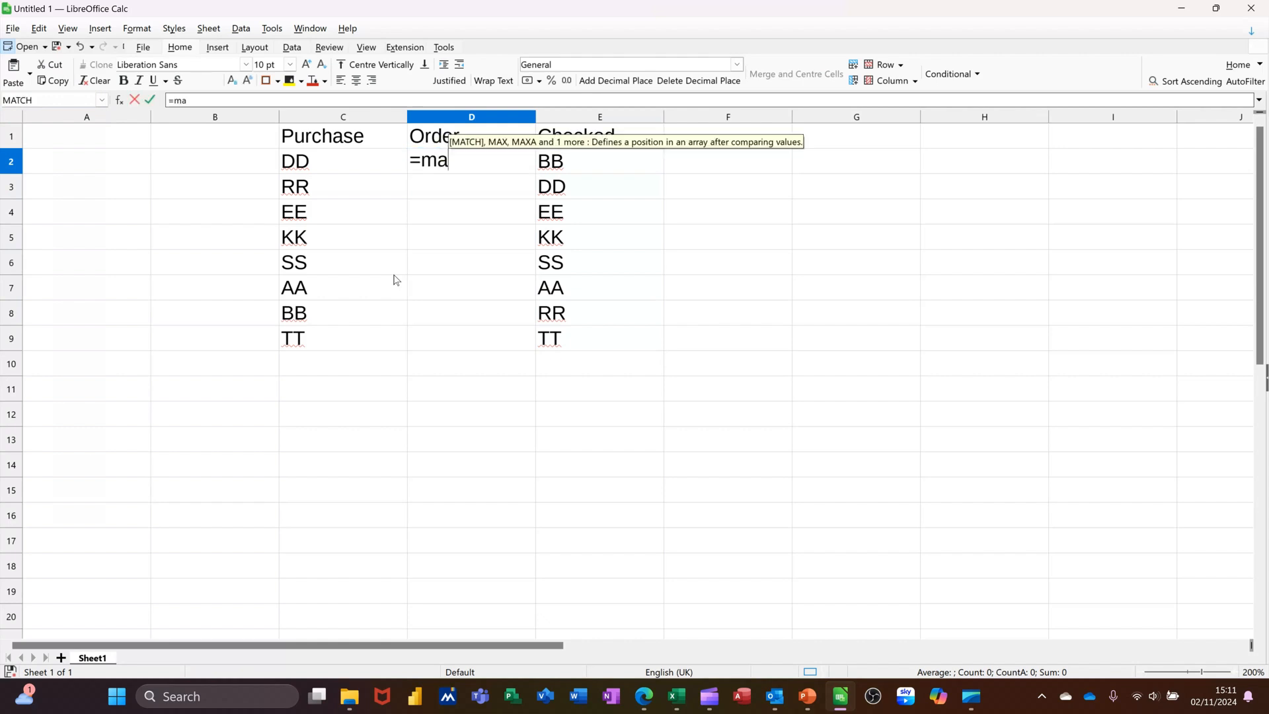
{"action": "type", "text": "tch("}
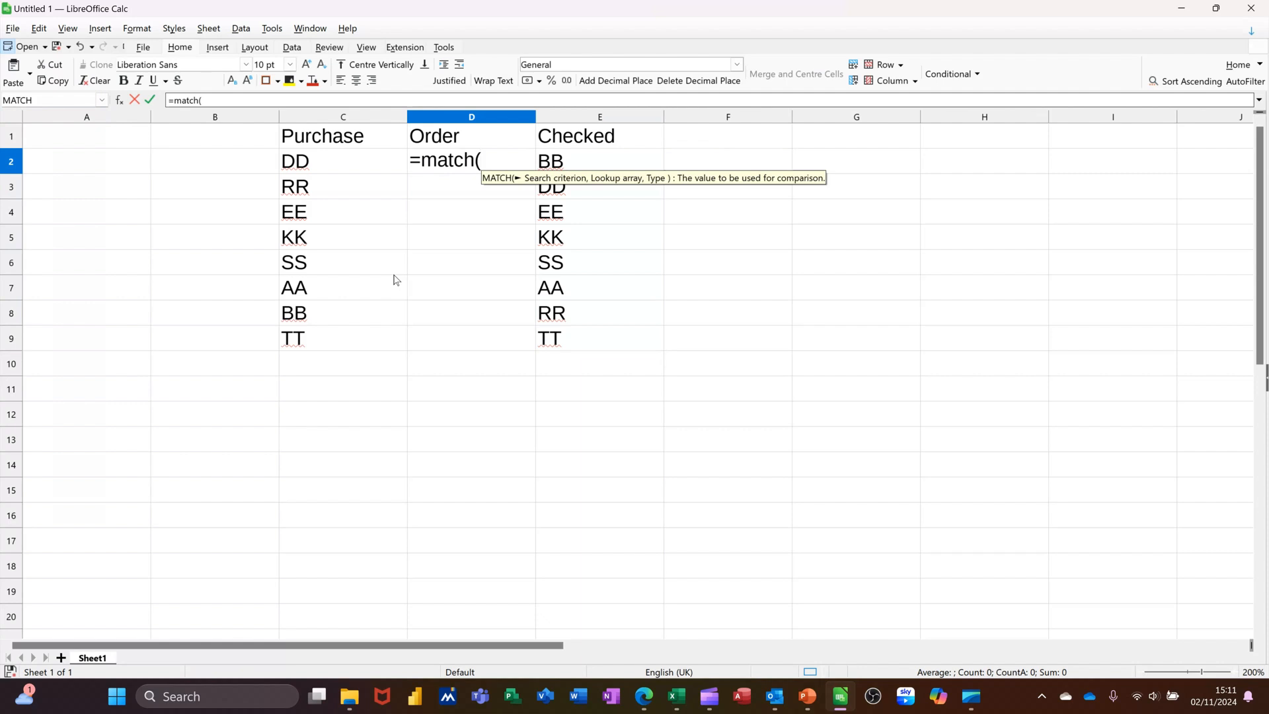
{"action": "type", "text": "purc"}
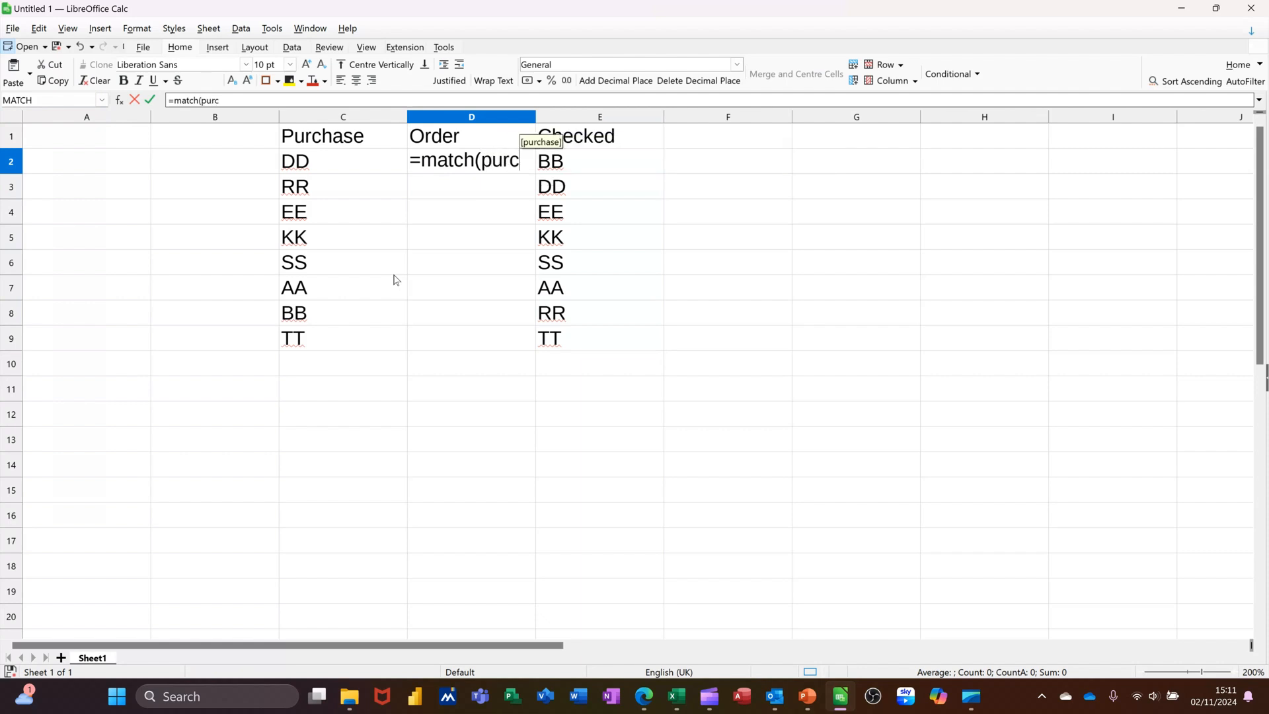
{"action": "type", "text": "hase"}
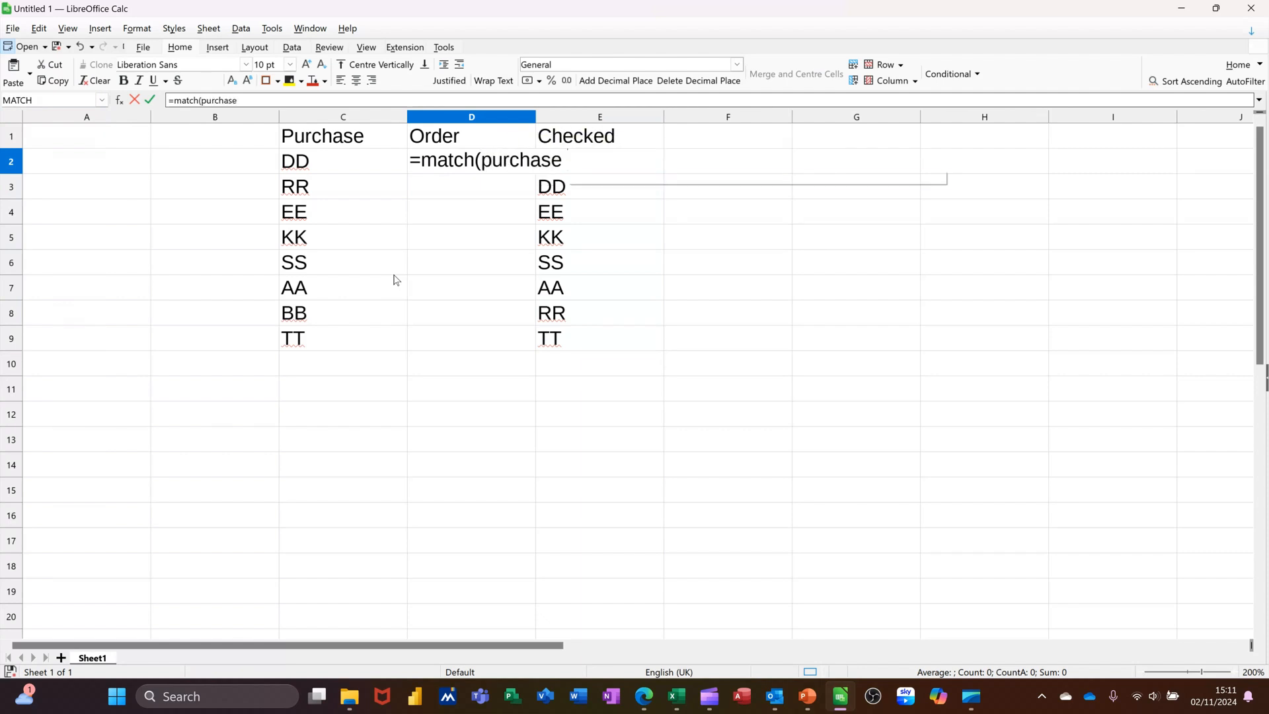
{"action": "type", "text": ",check"}
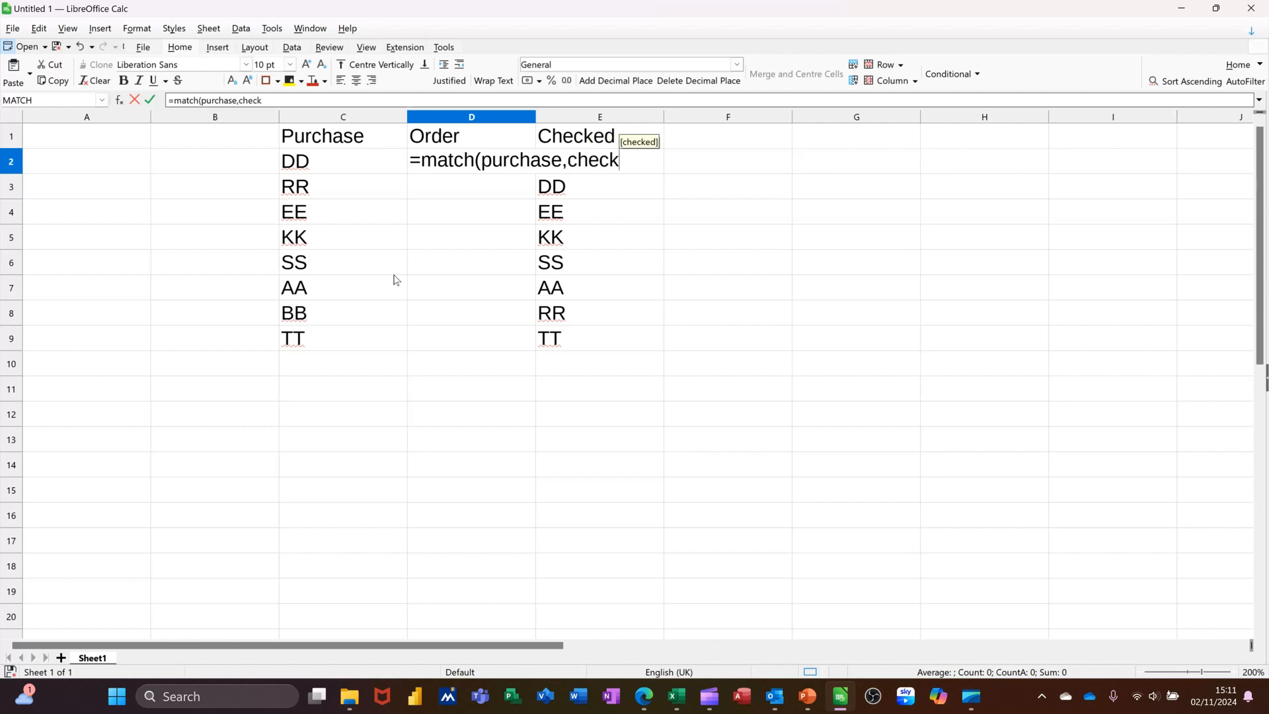
{"action": "type", "text": "ed,"}
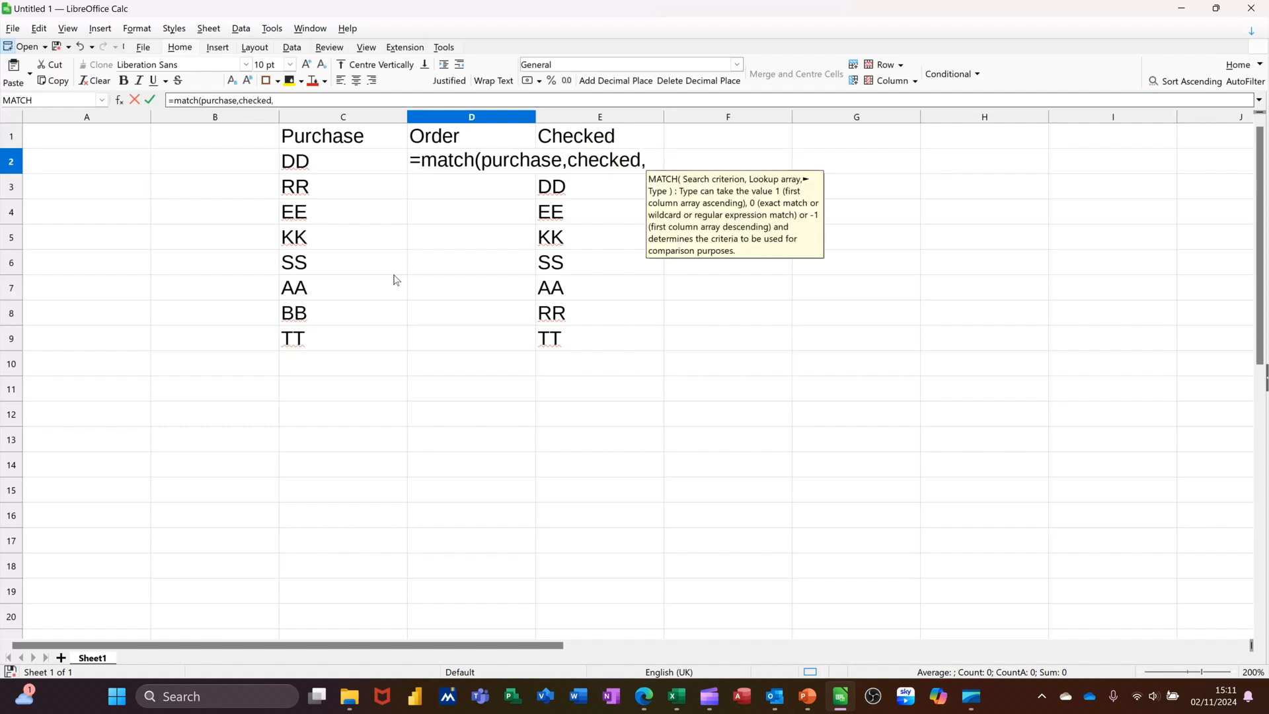
{"action": "type", "text": "0"}
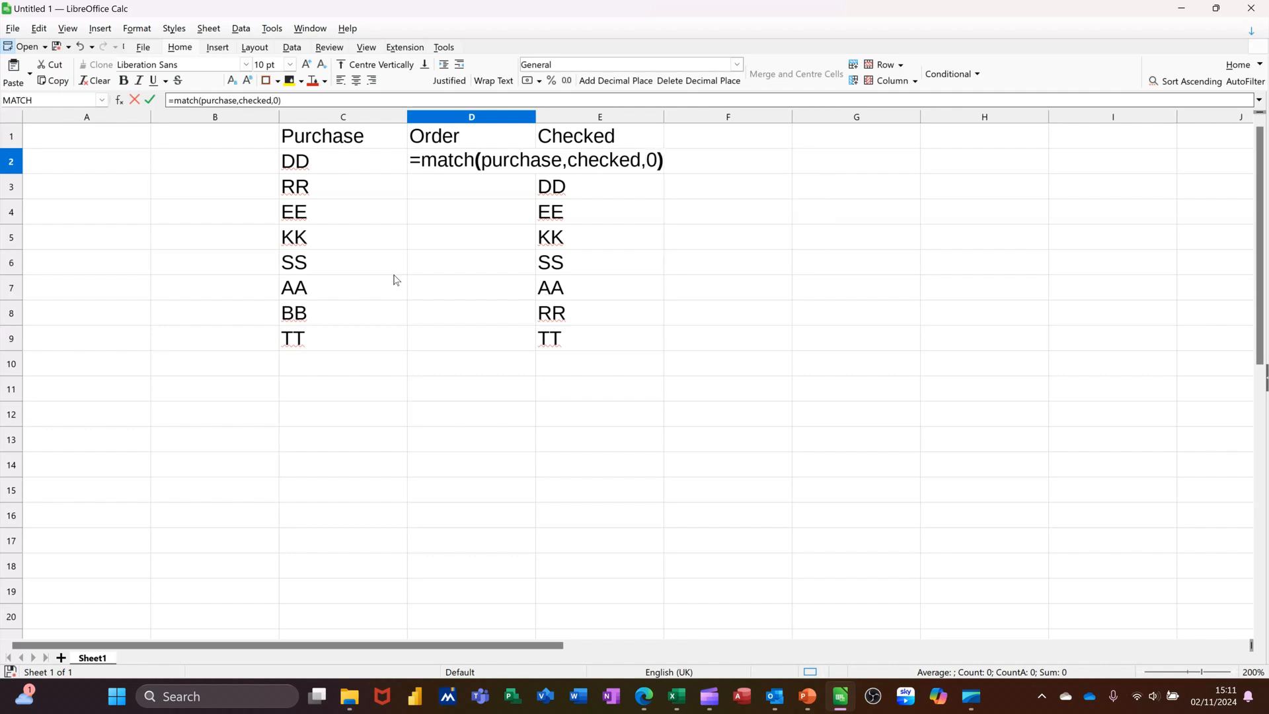
{"action": "mouse_move", "coordinate": [275, 197]}
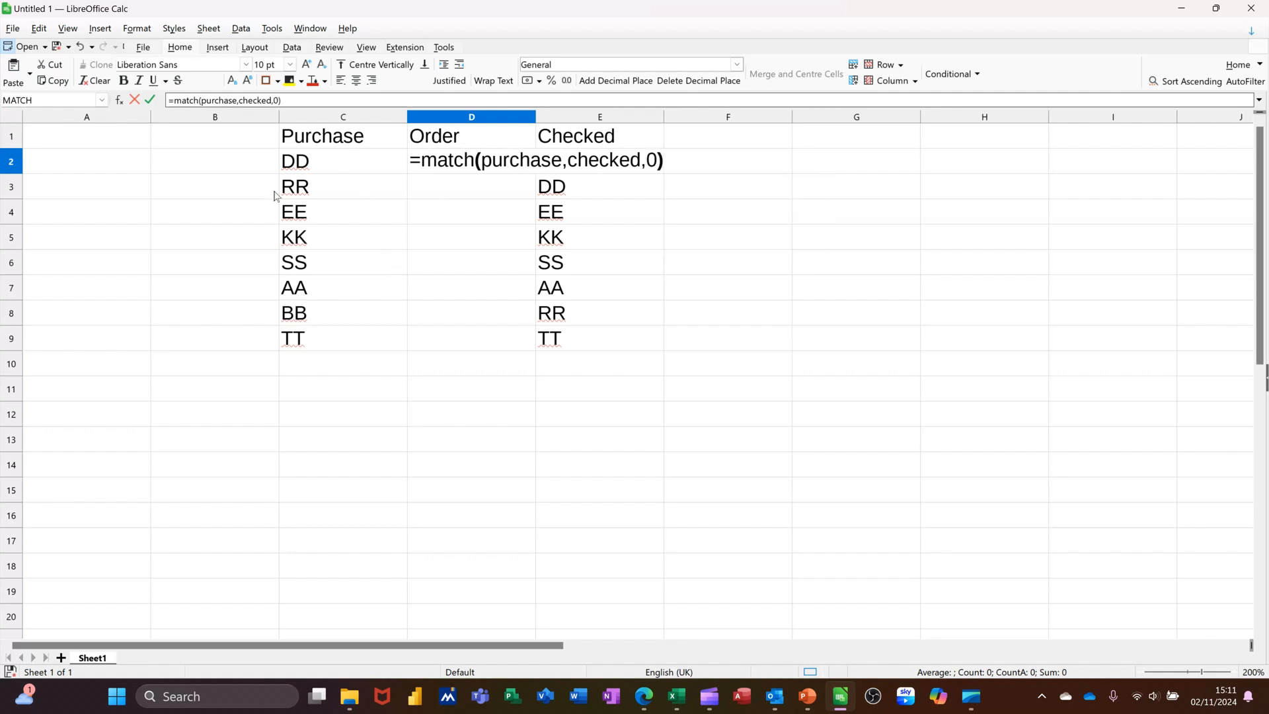
{"action": "mouse_move", "coordinate": [597, 210]}
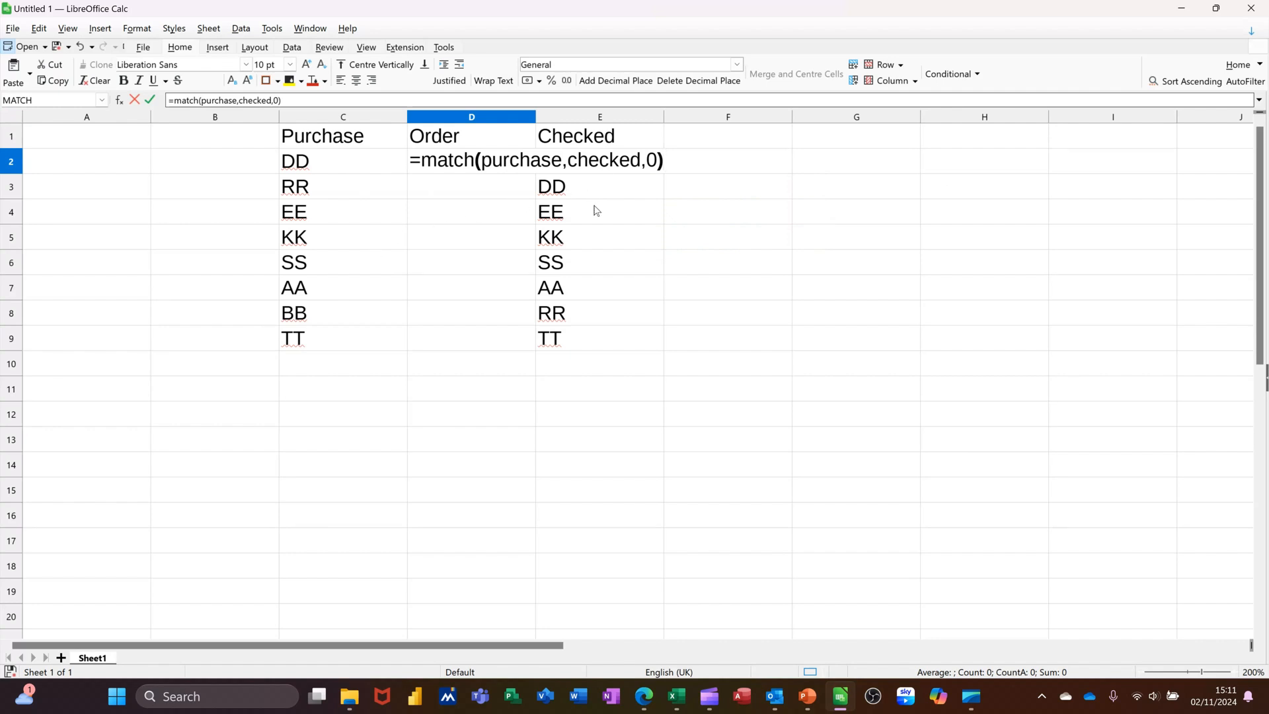
{"action": "mouse_move", "coordinate": [394, 176]}
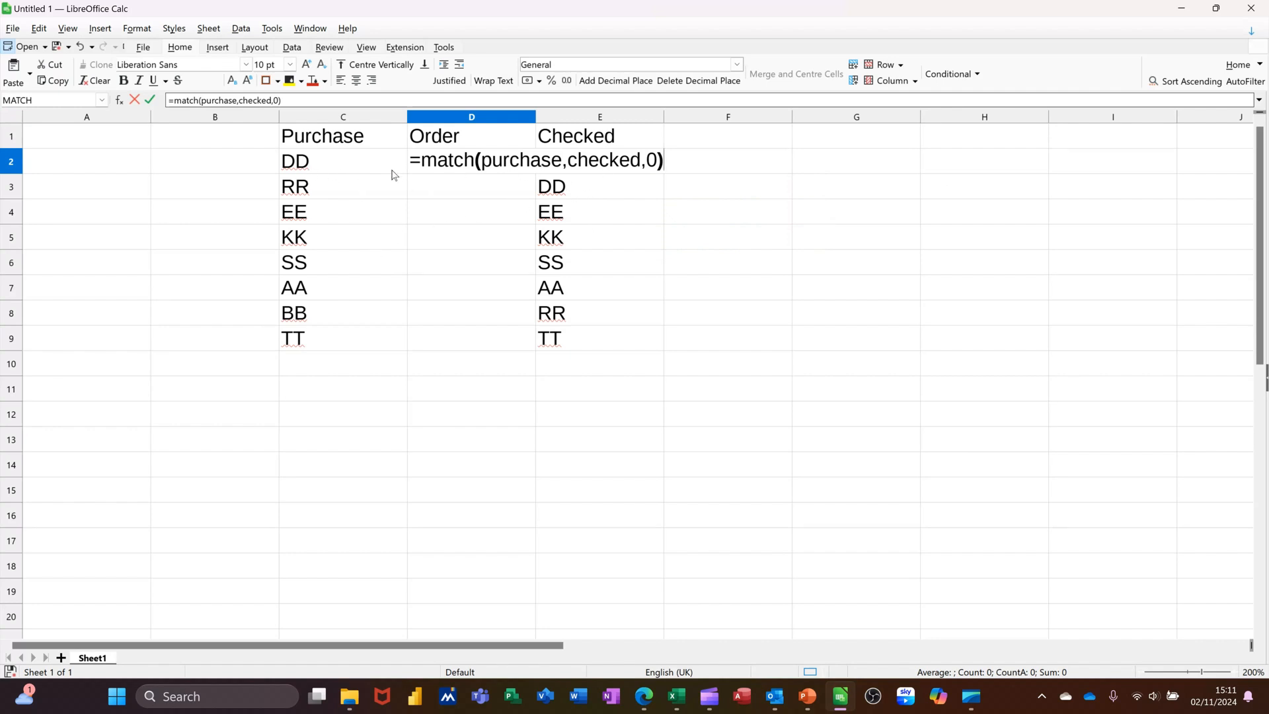
{"action": "mouse_move", "coordinate": [462, 171]}
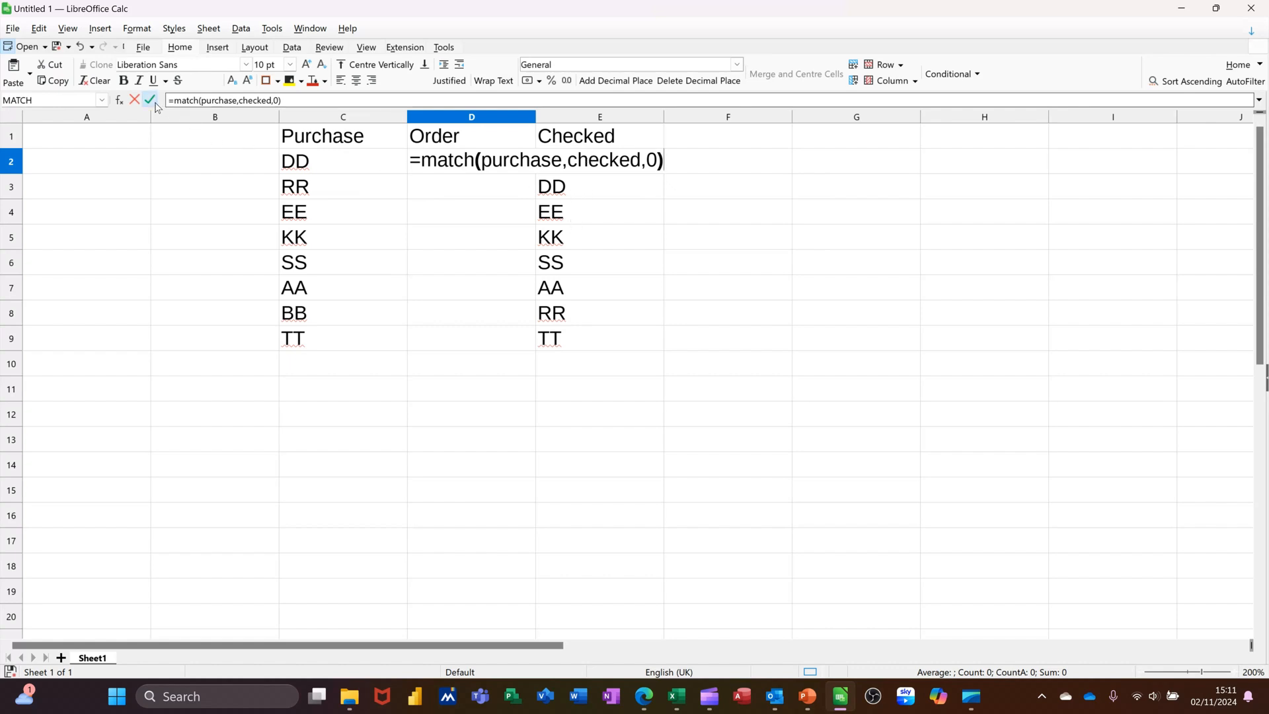
Confirm the MATCH formula so D2:D9 show positions 2, 7, 3, 4, 5, 6, 1, 8
{"action": "left_click", "coordinate": [150, 100]}
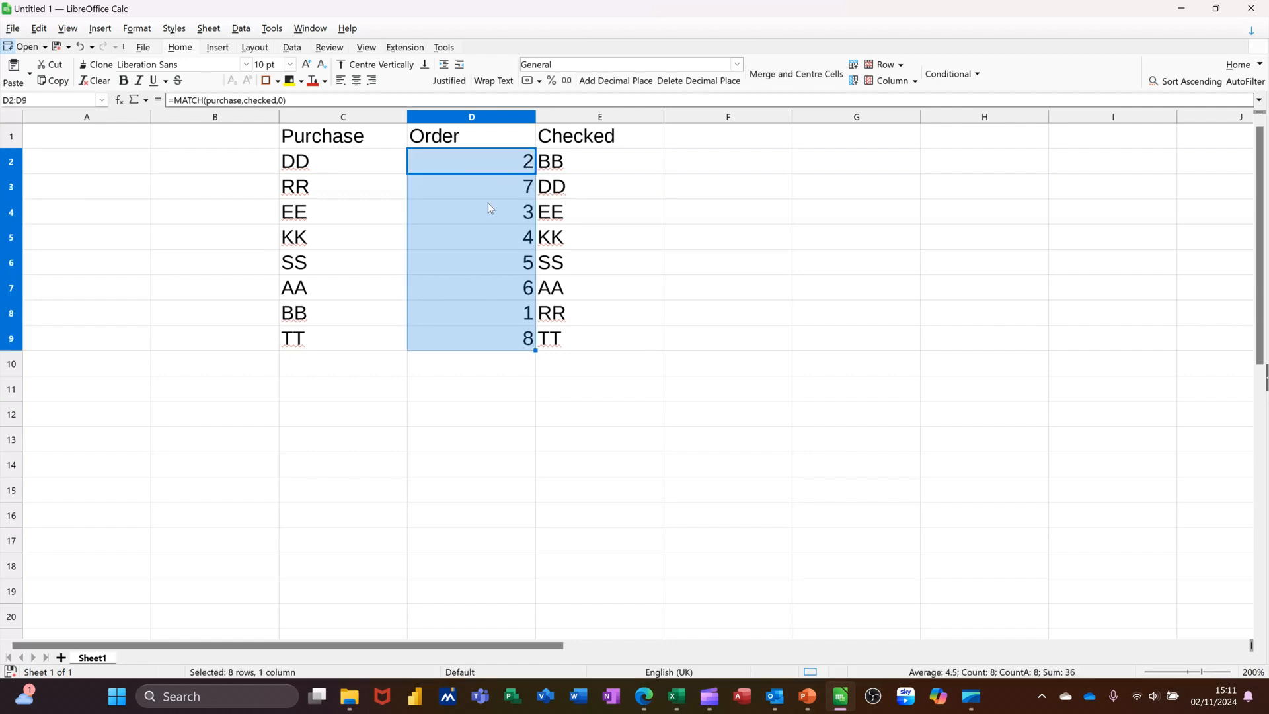
{"action": "mouse_move", "coordinate": [476, 213]}
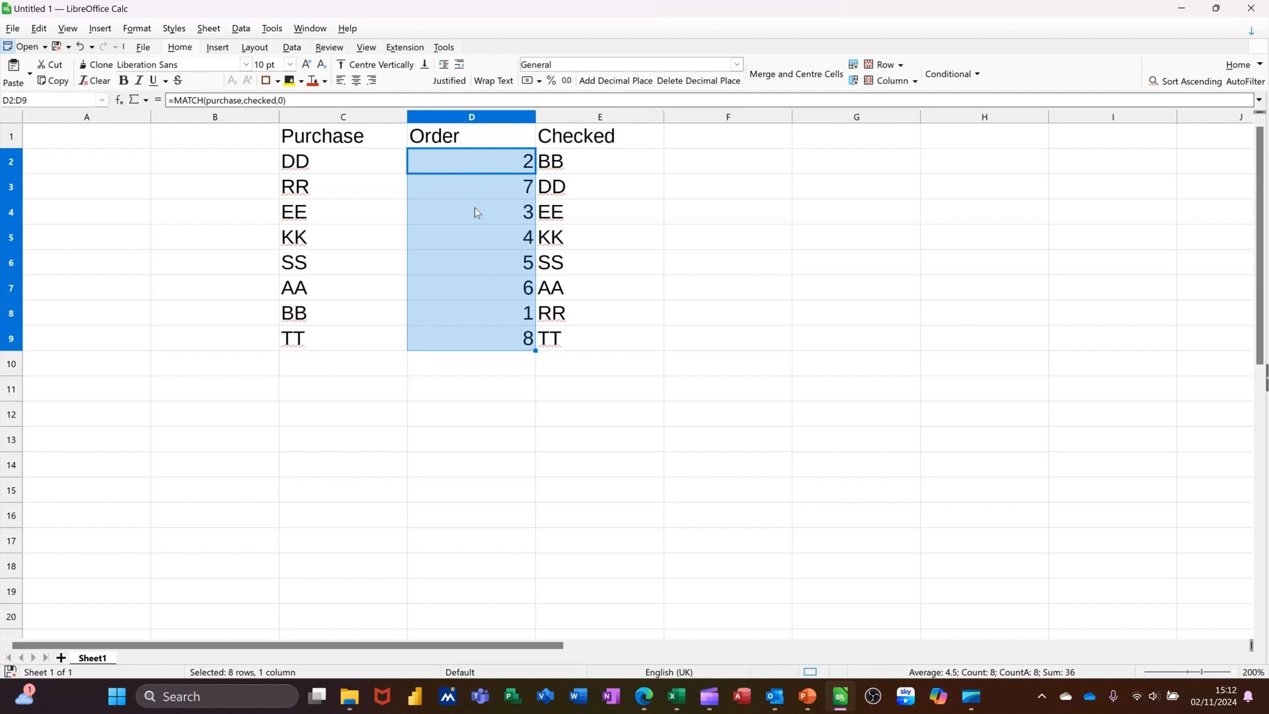
{"action": "mouse_move", "coordinate": [316, 172]}
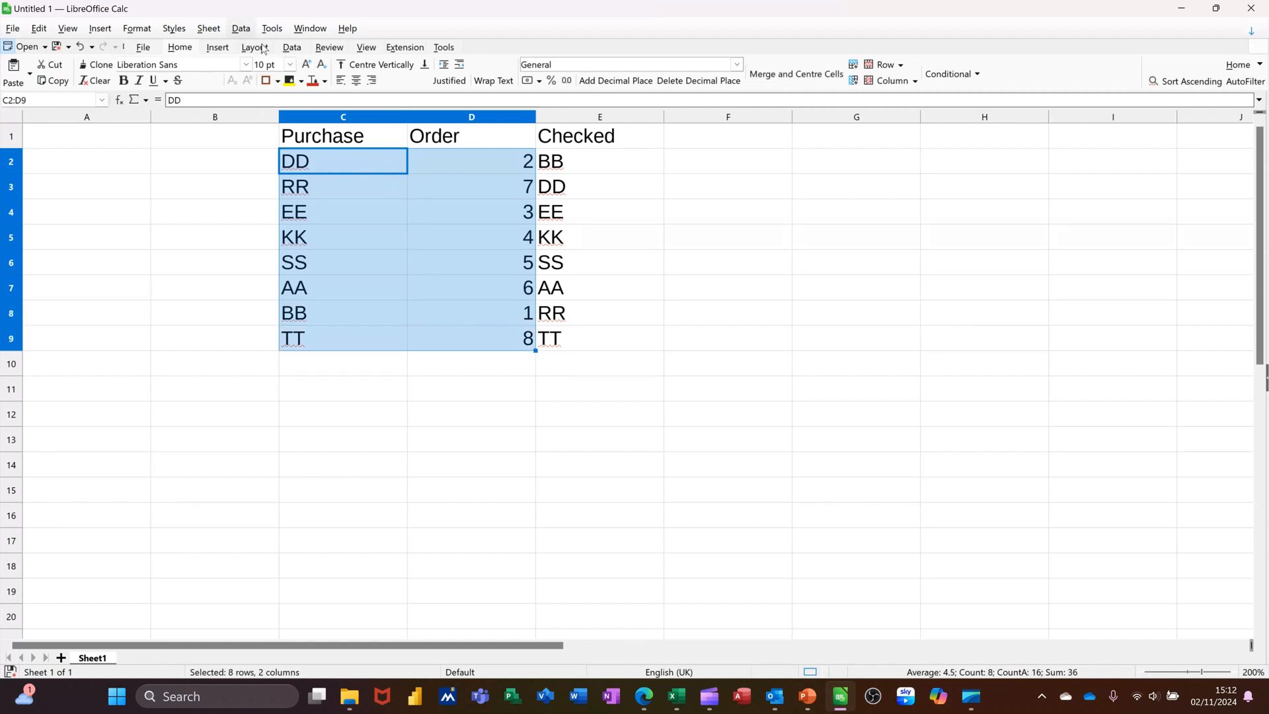
Sort the Purchase and Order rows ascending by the Order column (D)
{"action": "left_click", "coordinate": [239, 29]}
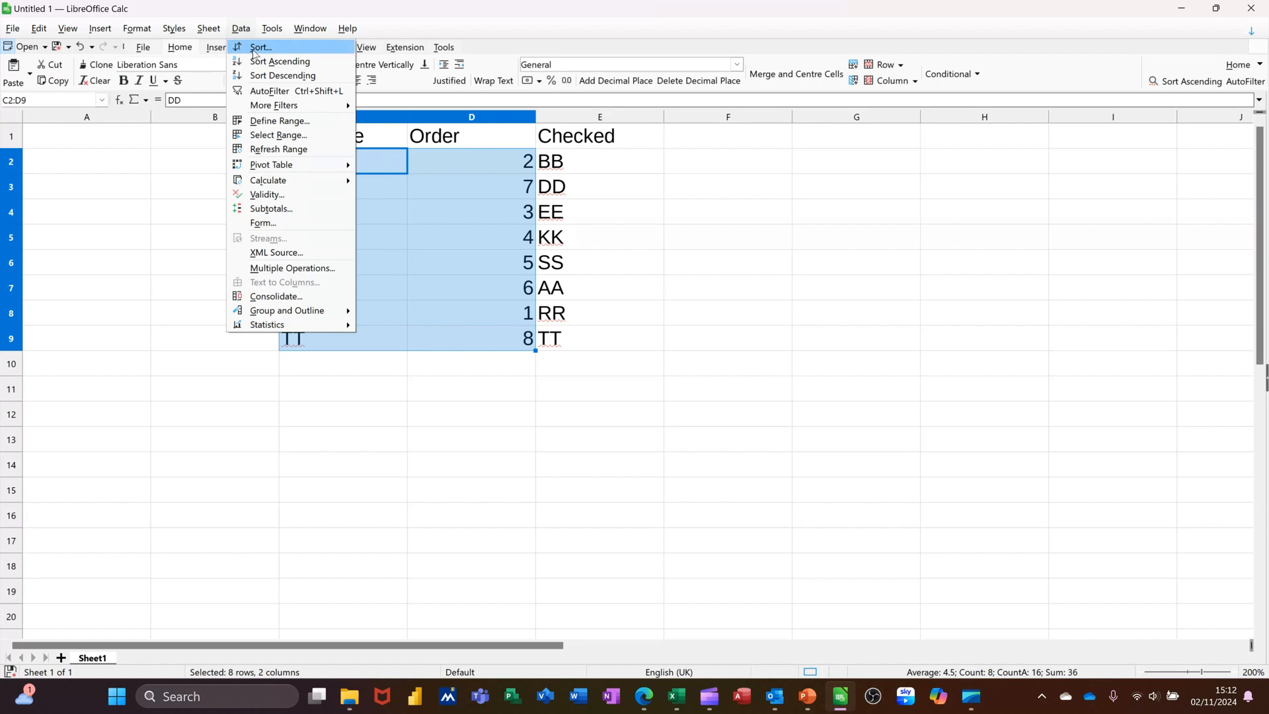
{"action": "left_click", "coordinate": [259, 47]}
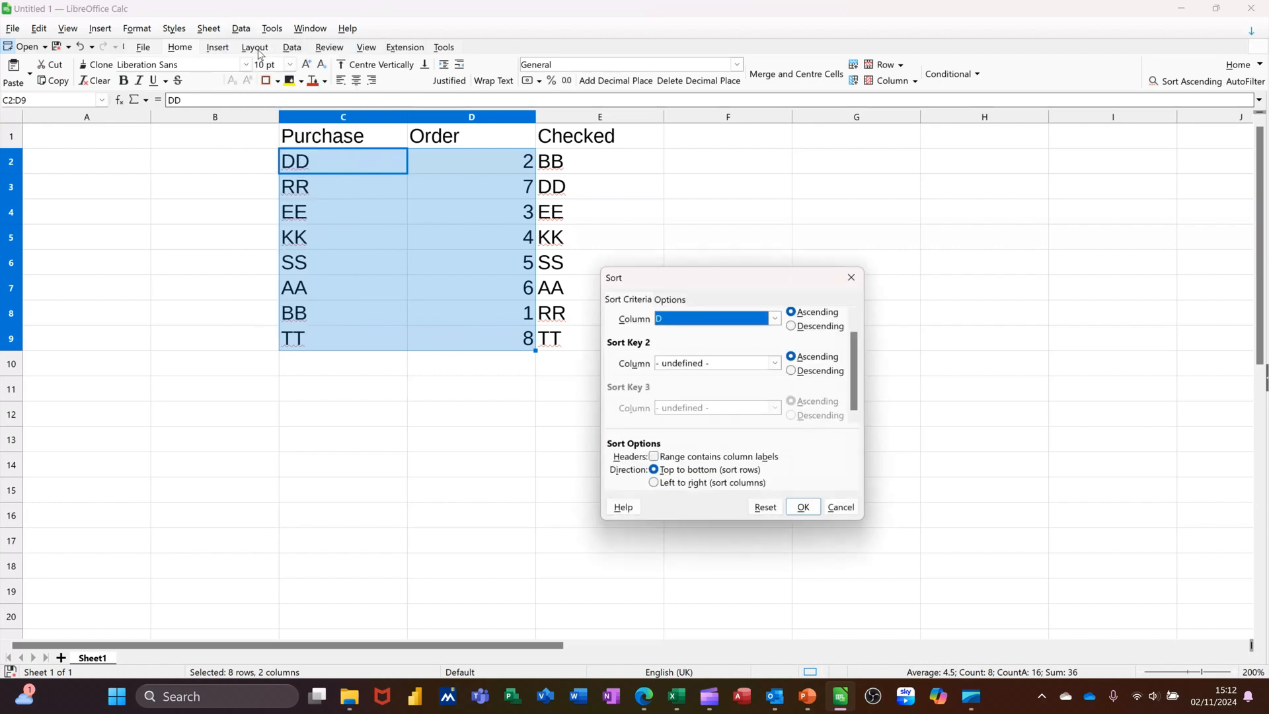
{"action": "mouse_move", "coordinate": [764, 349]}
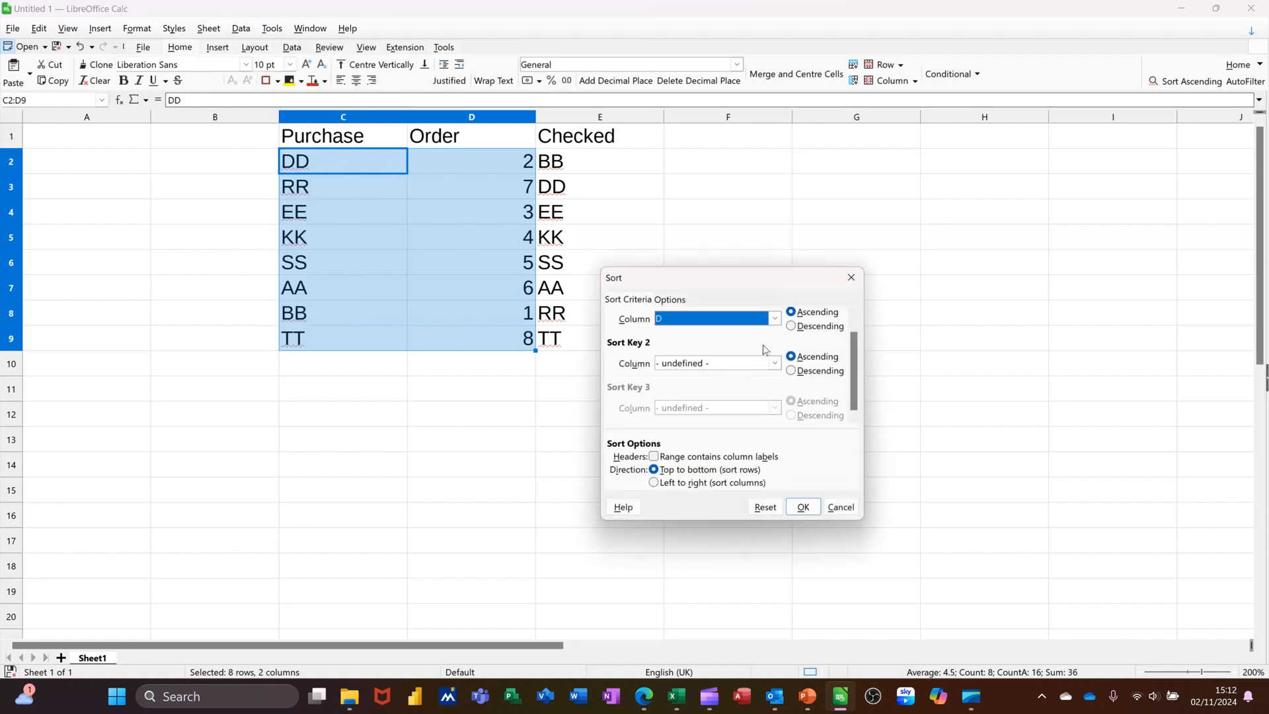
{"action": "left_click", "coordinate": [772, 318]}
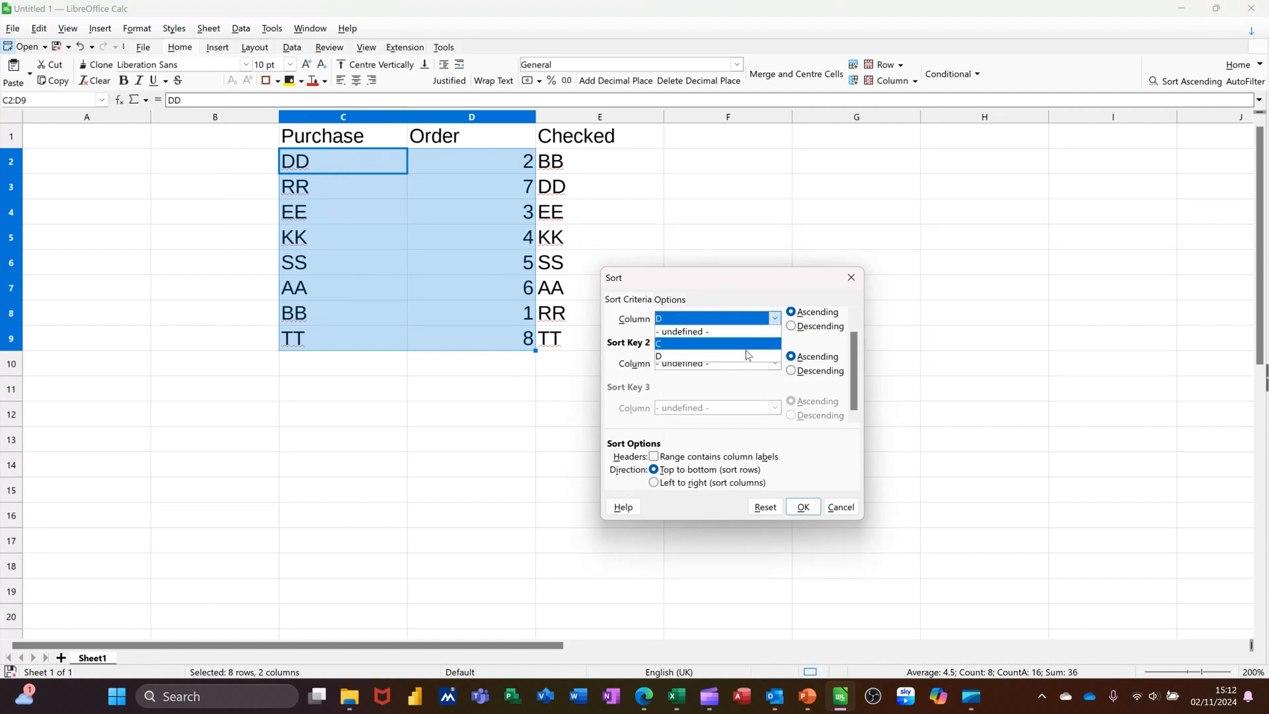
{"action": "left_click", "coordinate": [658, 318]}
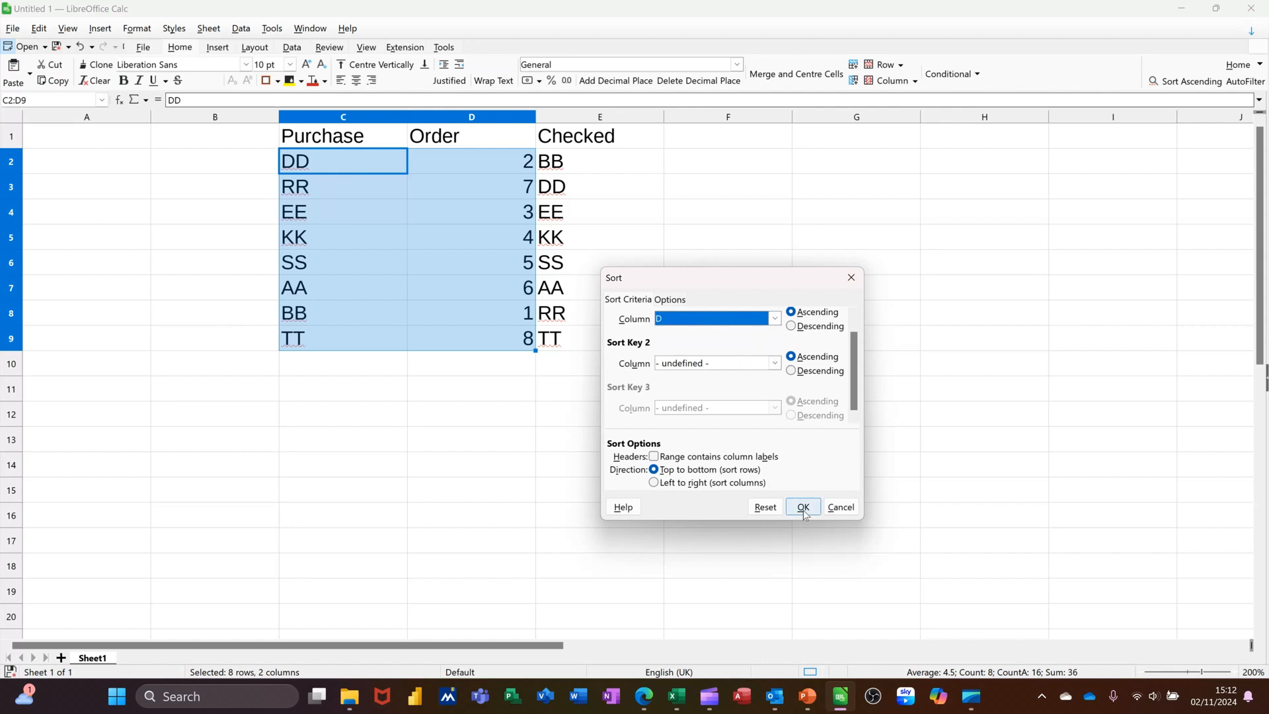
{"action": "left_click", "coordinate": [801, 507]}
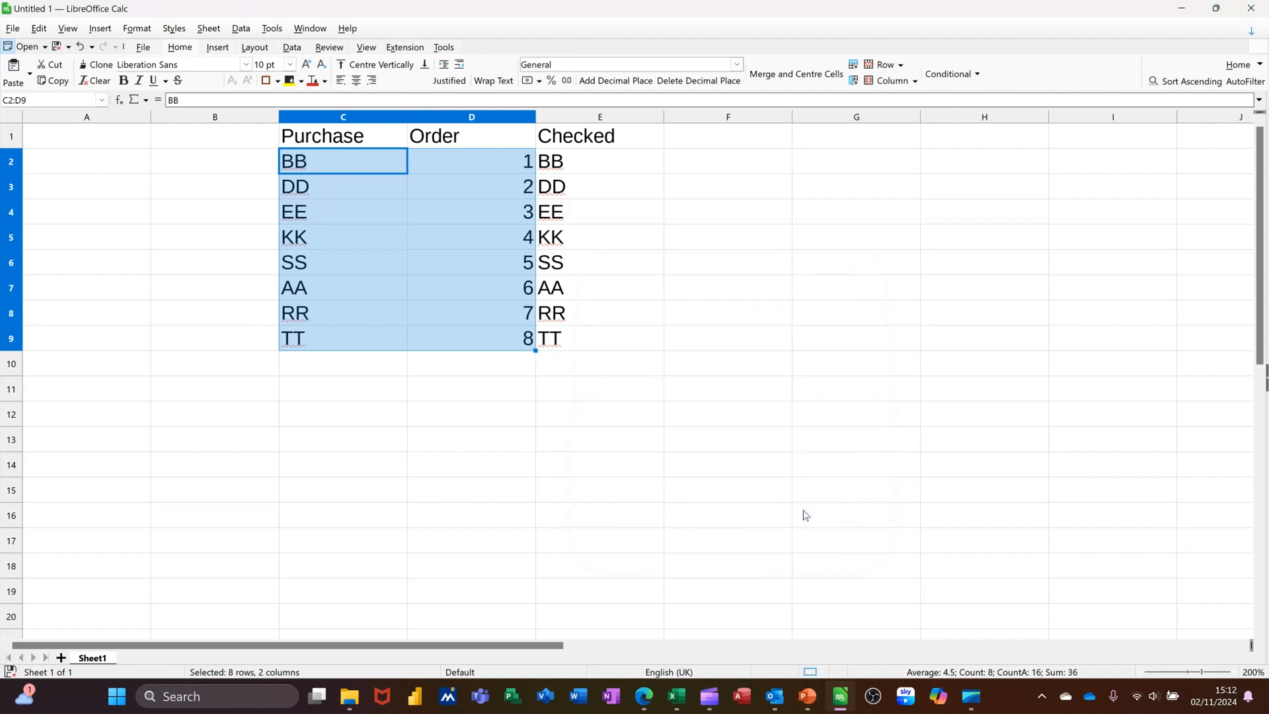
{"action": "mouse_move", "coordinate": [381, 158]}
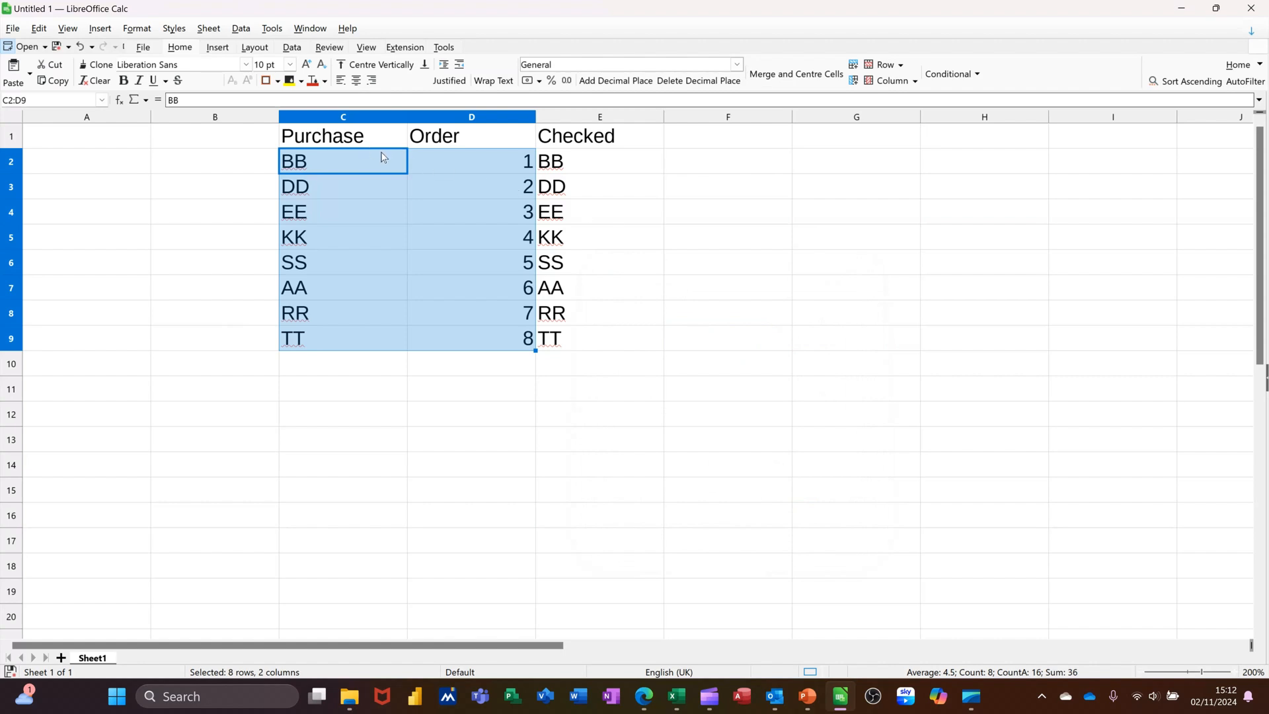
{"action": "mouse_move", "coordinate": [370, 195]}
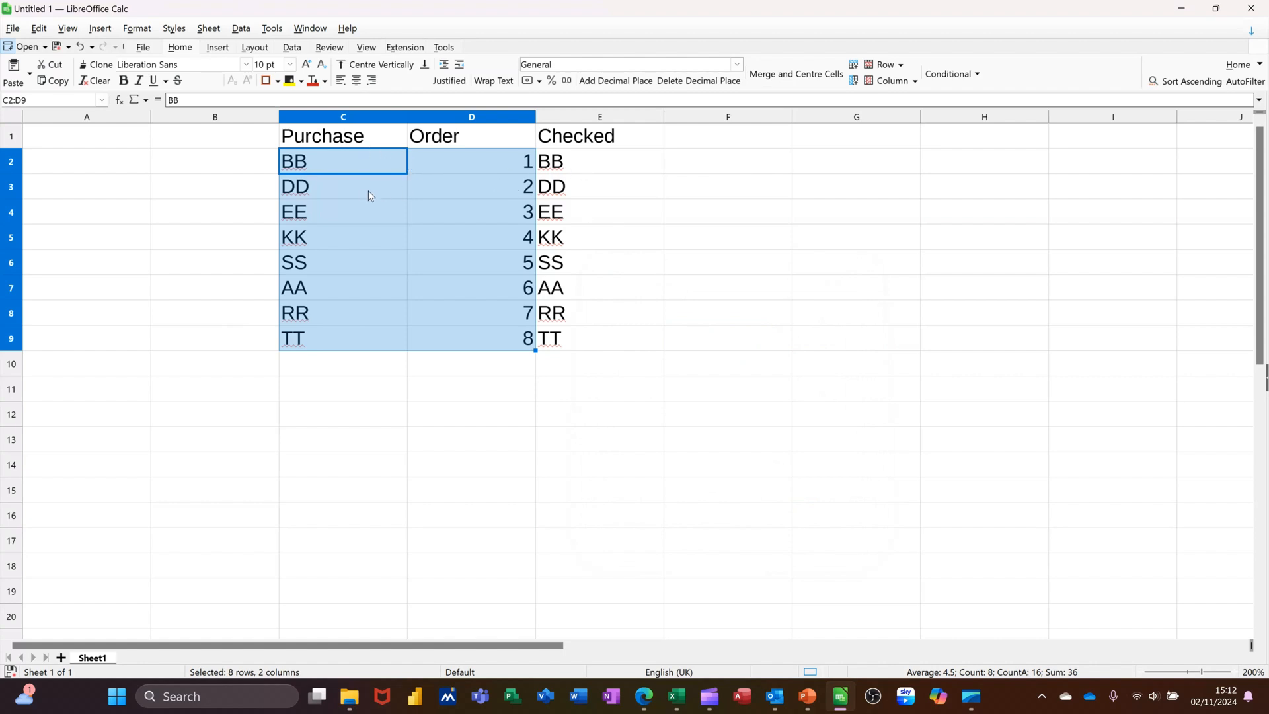
{"action": "mouse_move", "coordinate": [479, 223]}
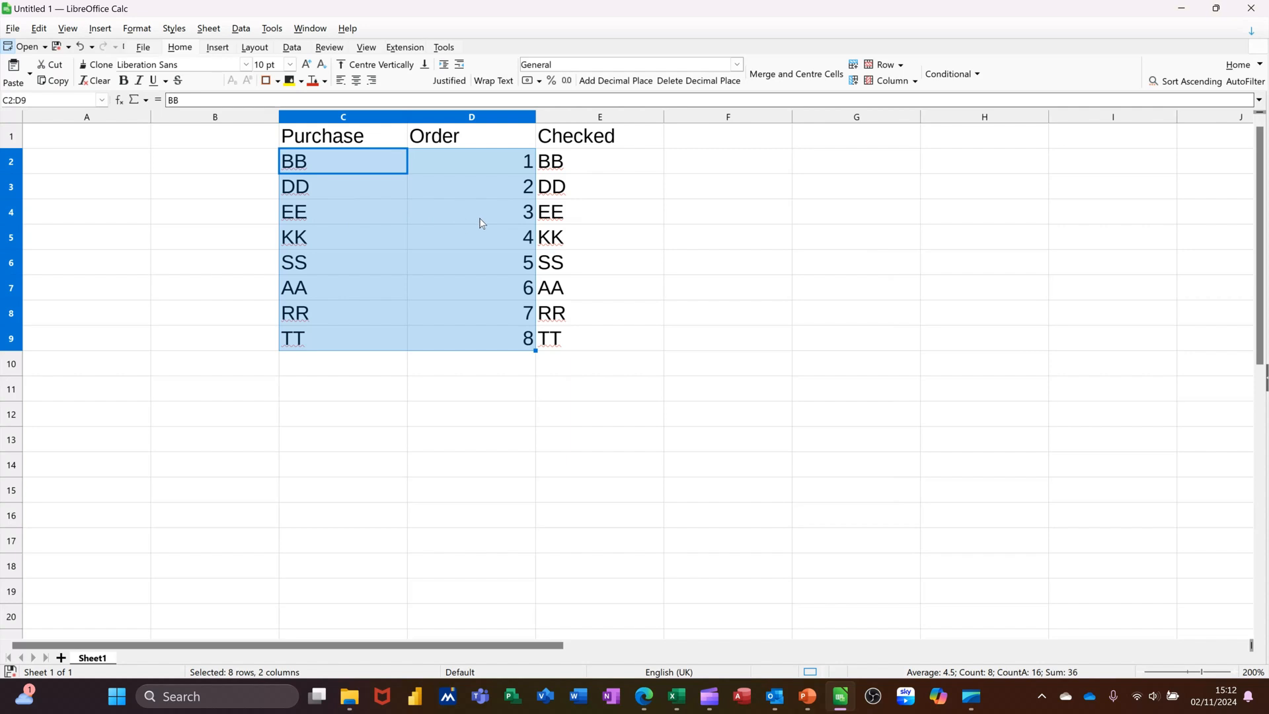
{"action": "mouse_move", "coordinate": [587, 253]}
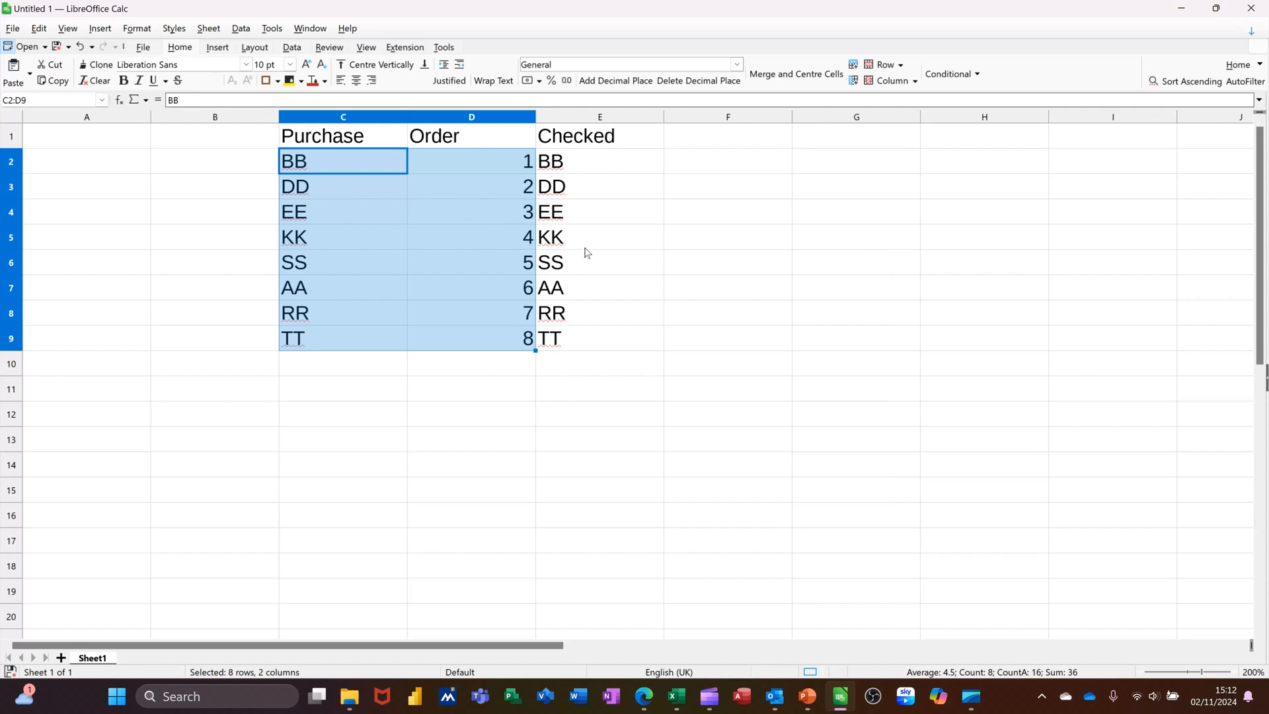
{"action": "mouse_move", "coordinate": [548, 367]}
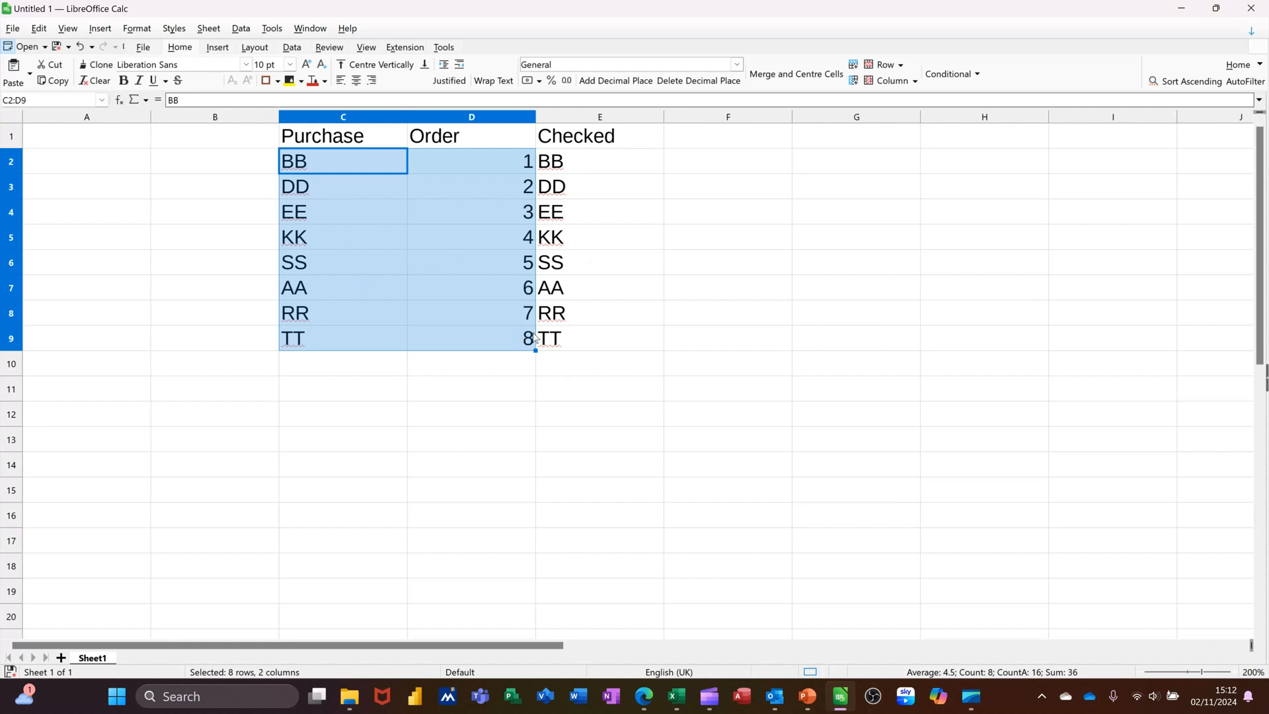
Inspect the MATCH formula in Order cell D4 of the sorted table
{"action": "left_click", "coordinate": [471, 211]}
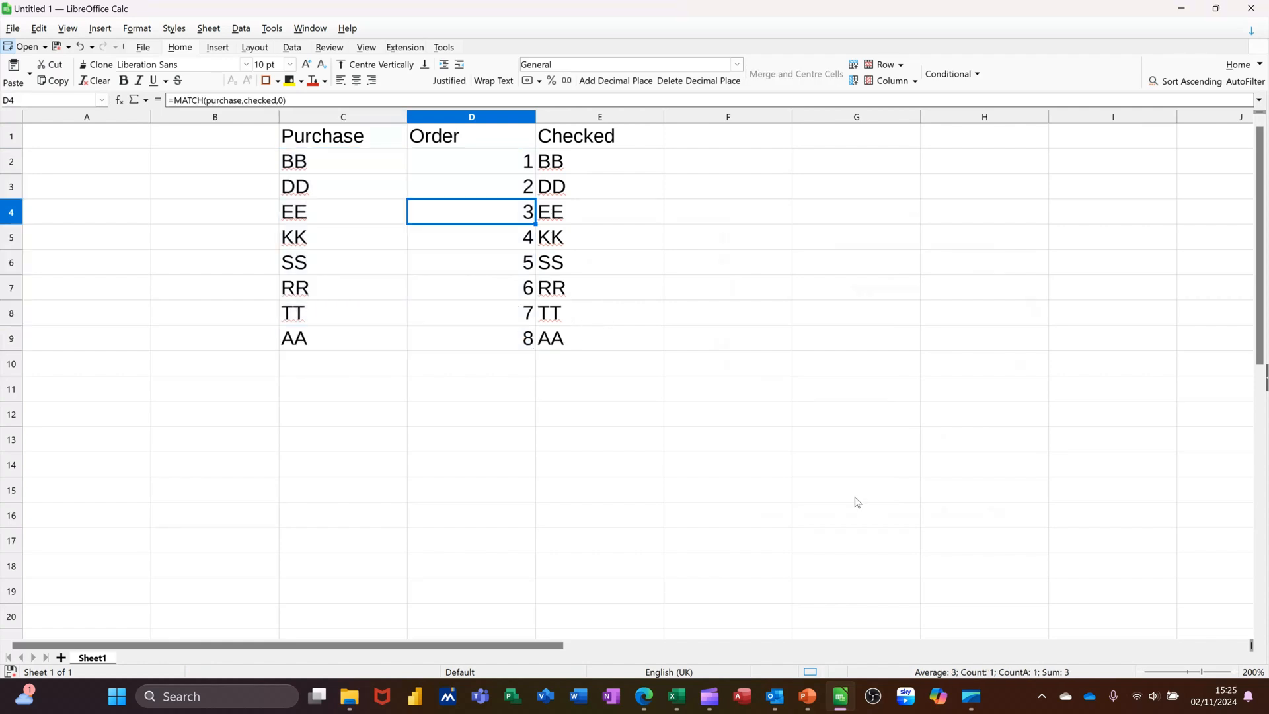